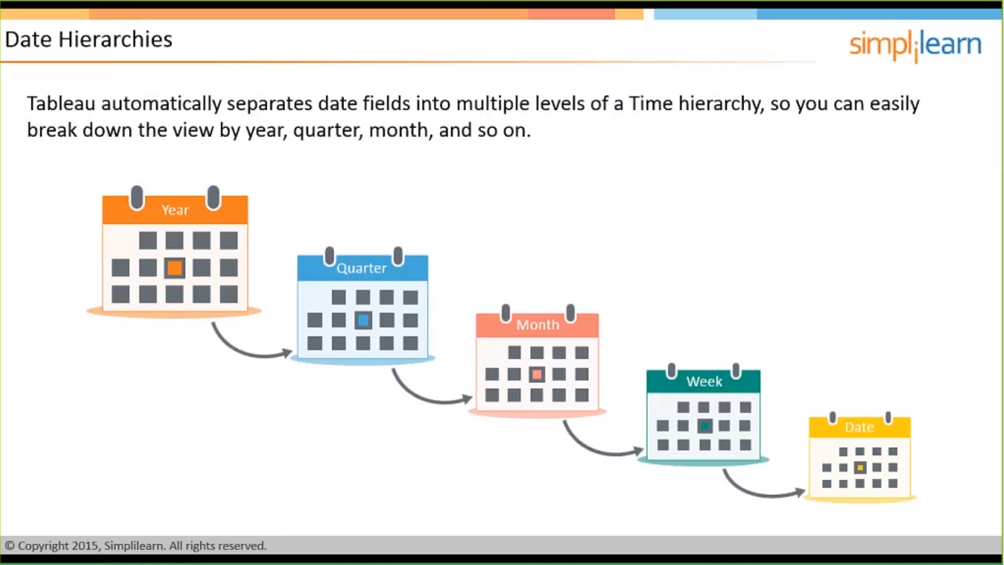
Bring up the slideshow navigation menu to move to the Business Scenario slide.
right_click(285, 220)
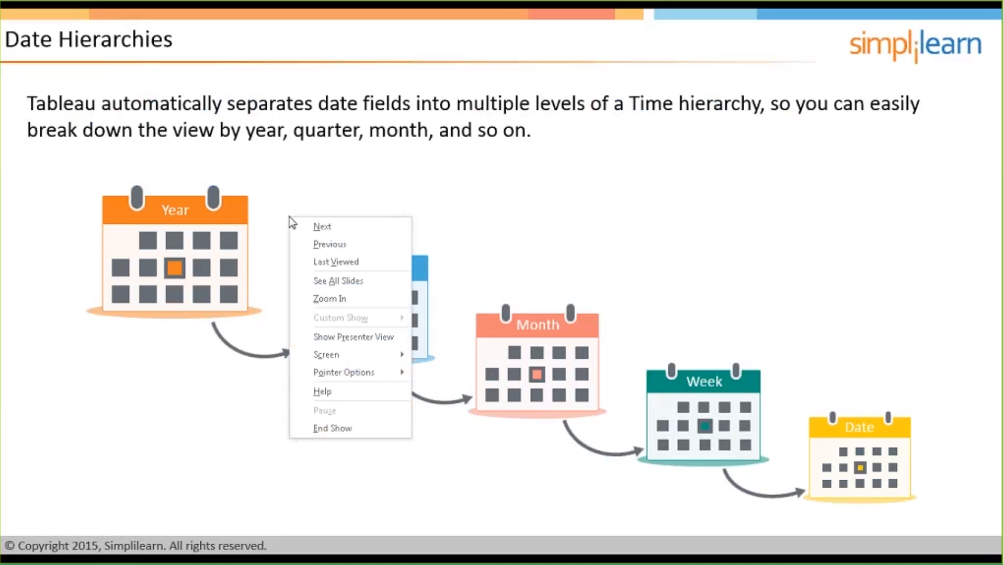
mouse_move(344, 372)
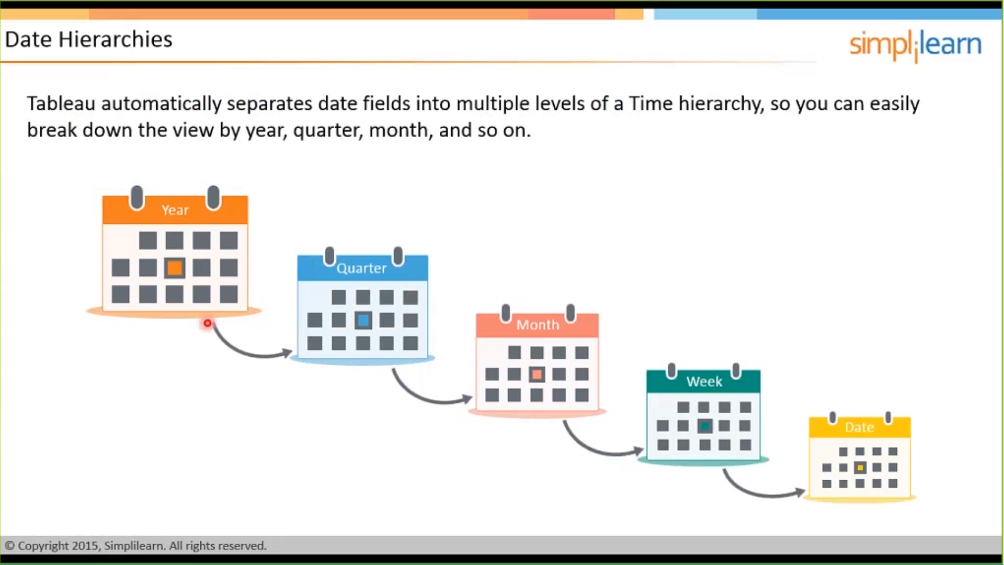
mouse_move(347, 299)
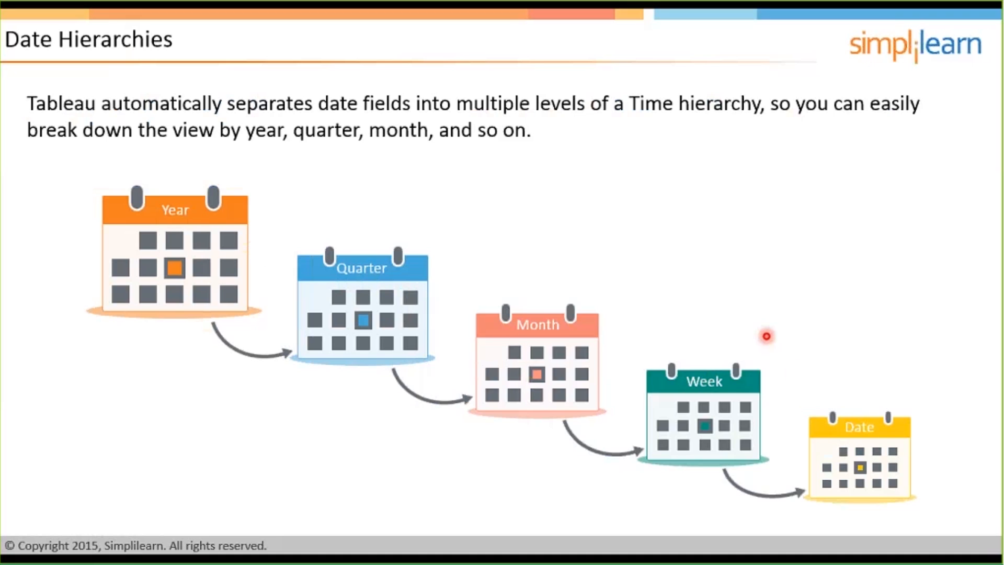
mouse_move(503, 452)
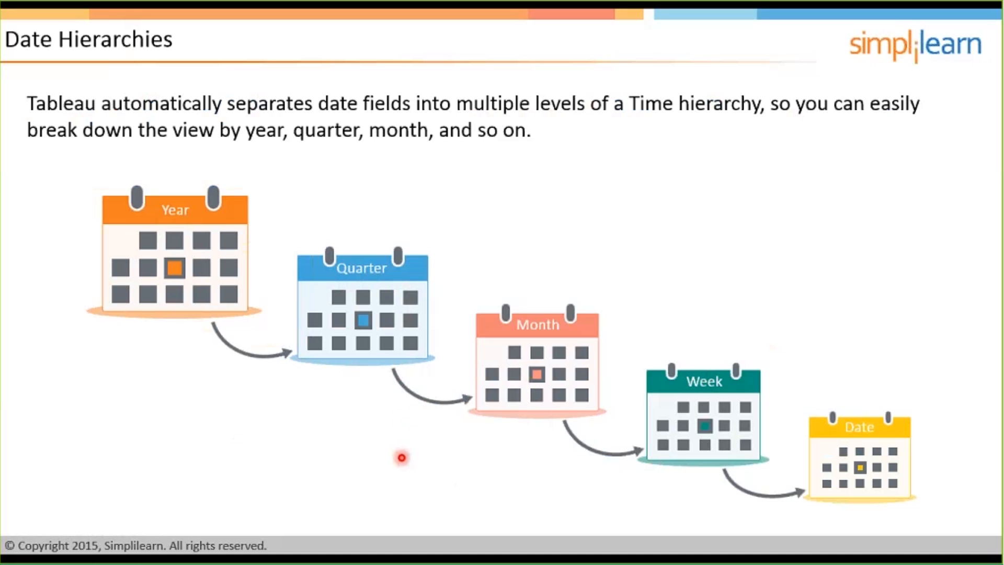
mouse_move(136, 396)
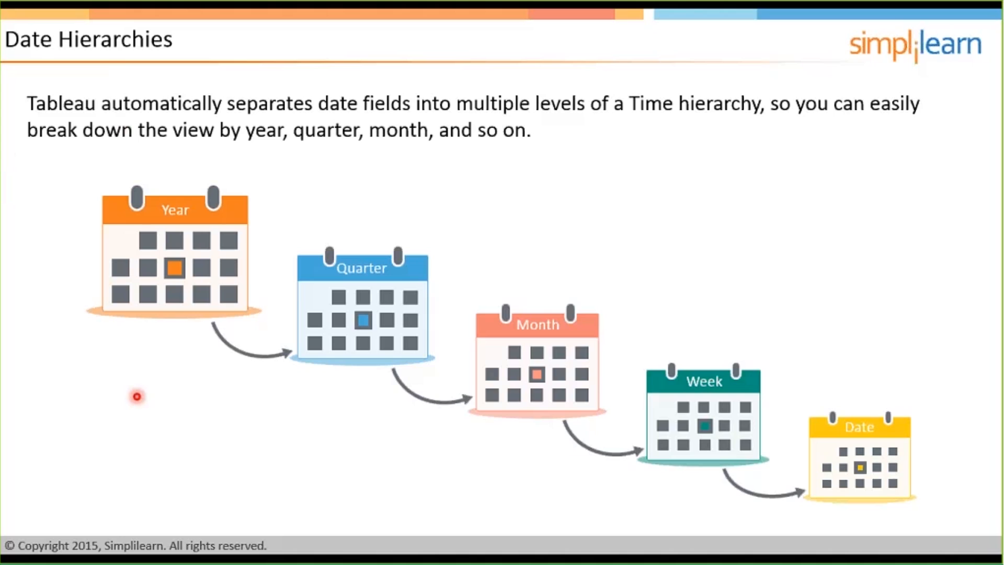
mouse_move(217, 217)
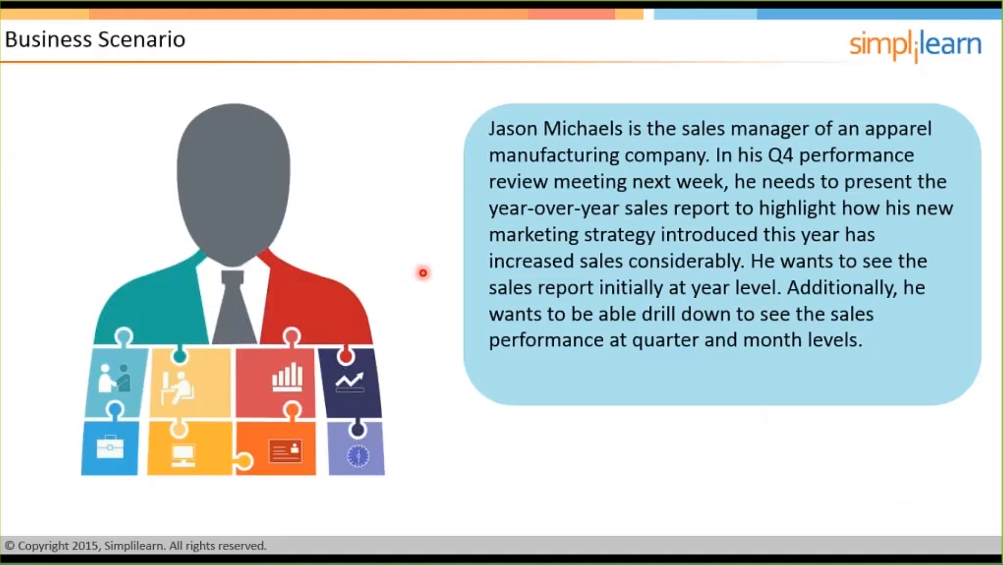
mouse_move(430, 261)
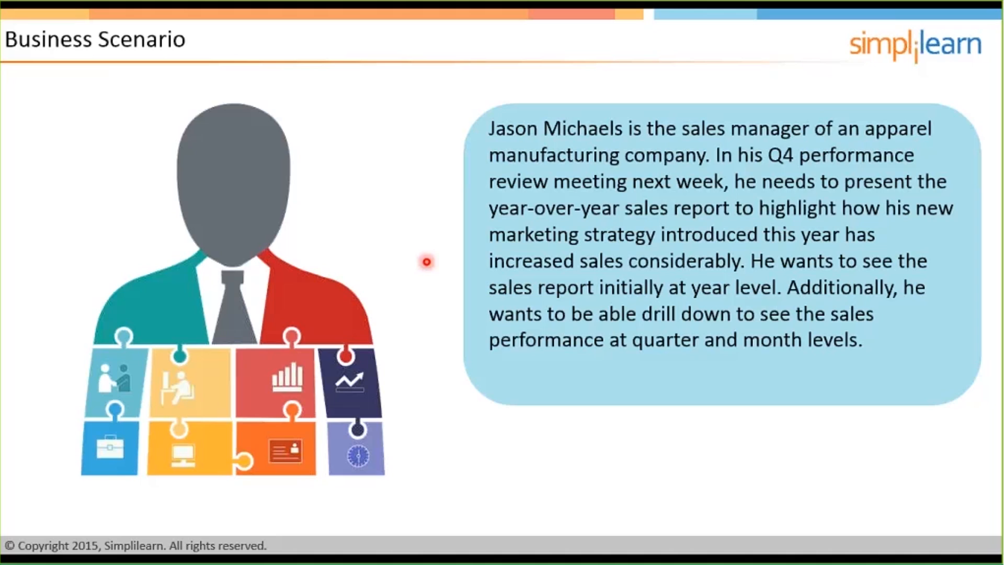
mouse_move(582, 242)
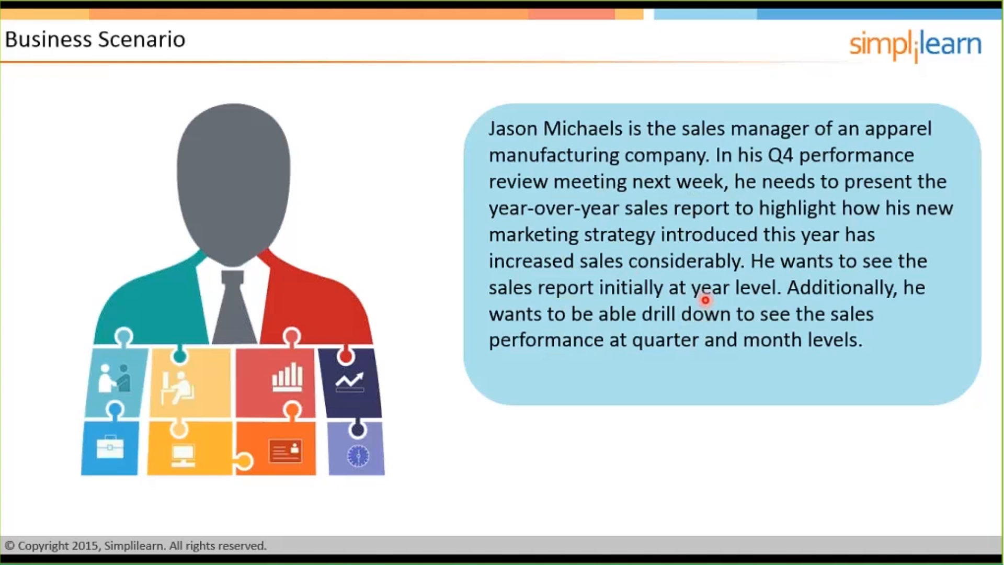
mouse_move(750, 315)
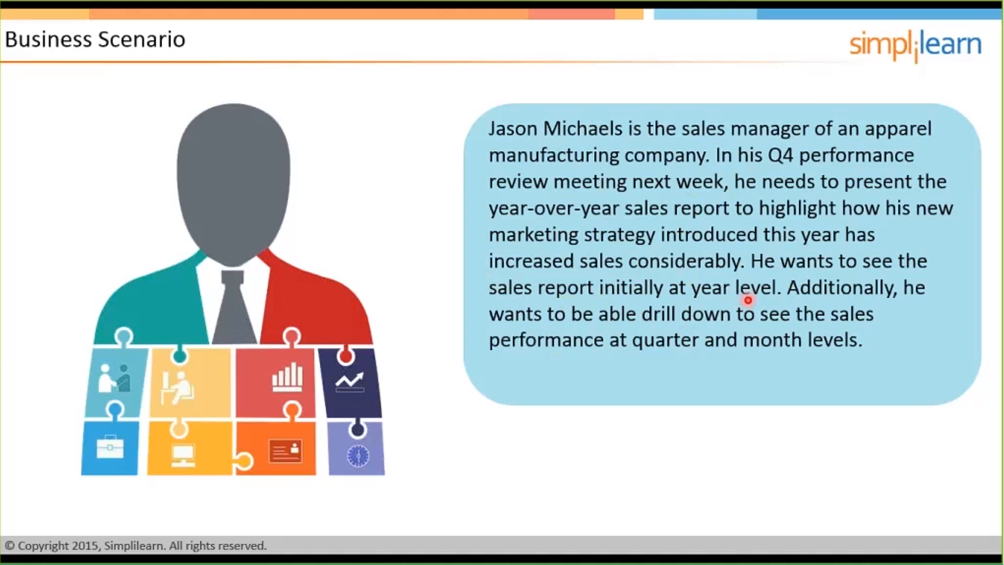
mouse_move(693, 371)
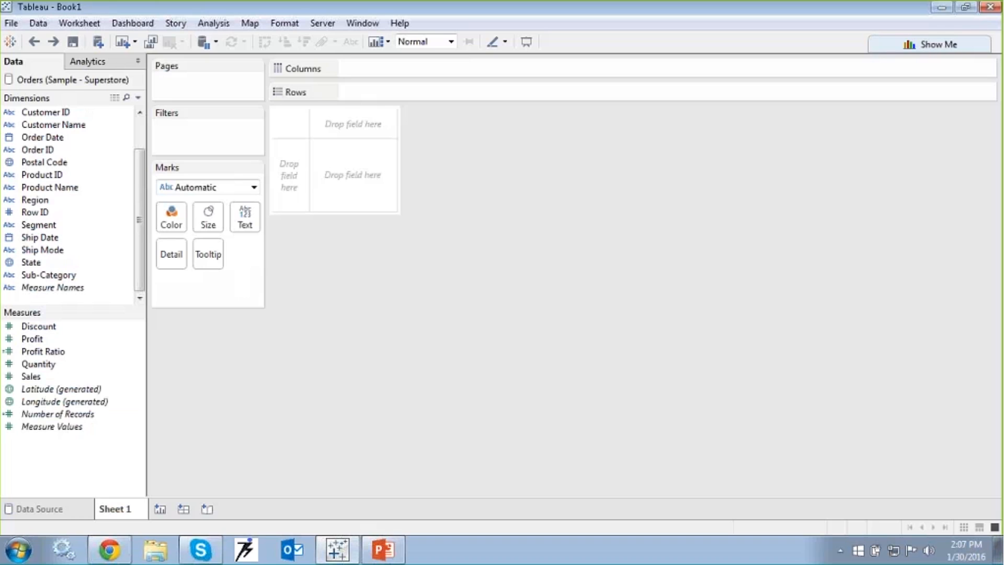
Select the Order Date dimension and the Sales measure together in the Data pane.
click(61, 389)
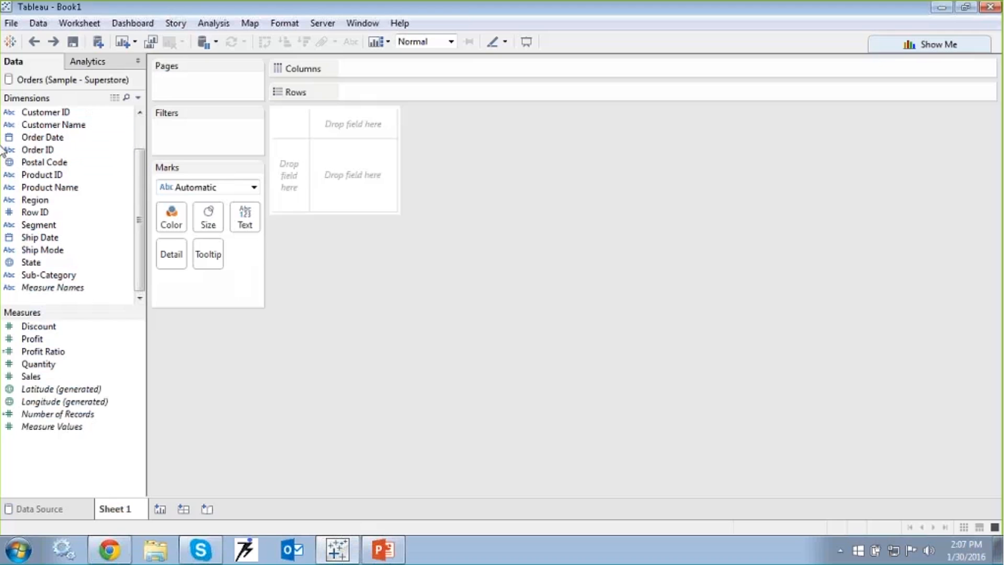
mouse_move(6, 156)
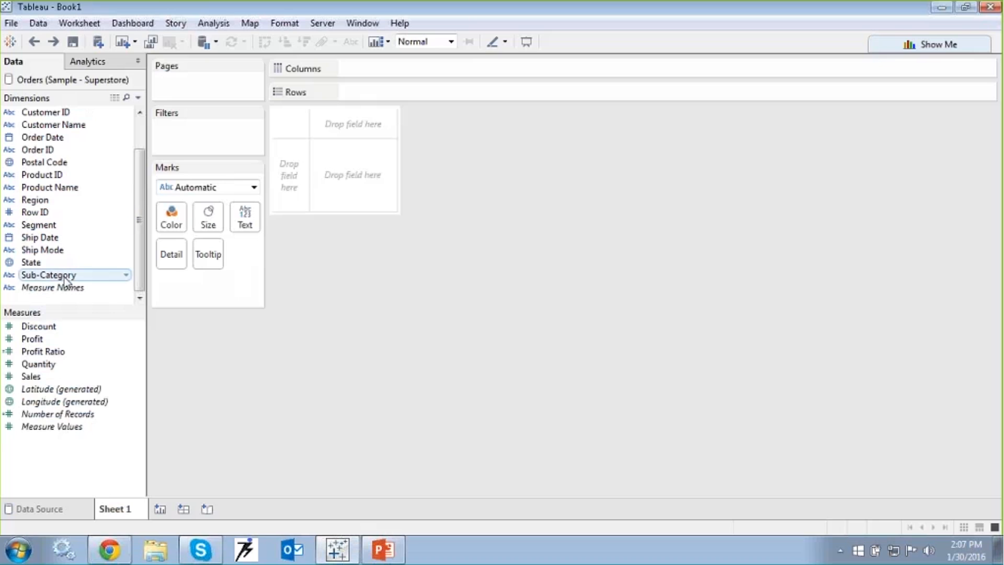
click(467, 315)
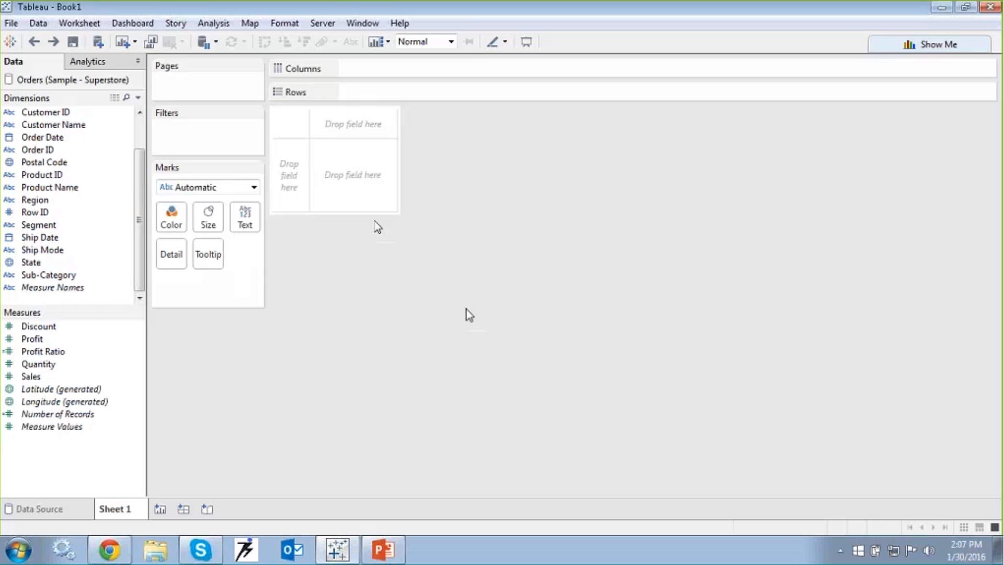
mouse_move(466, 301)
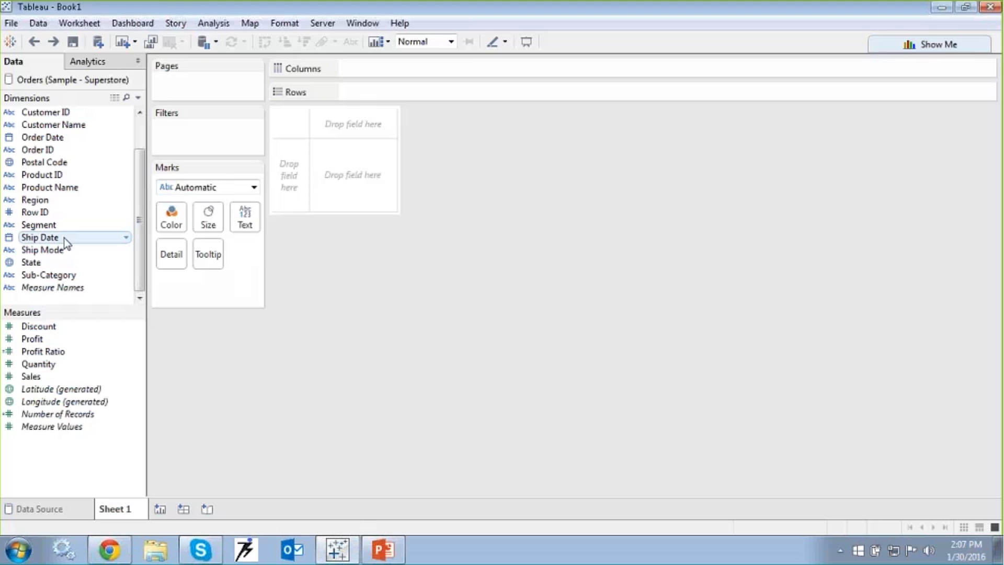
mouse_move(78, 249)
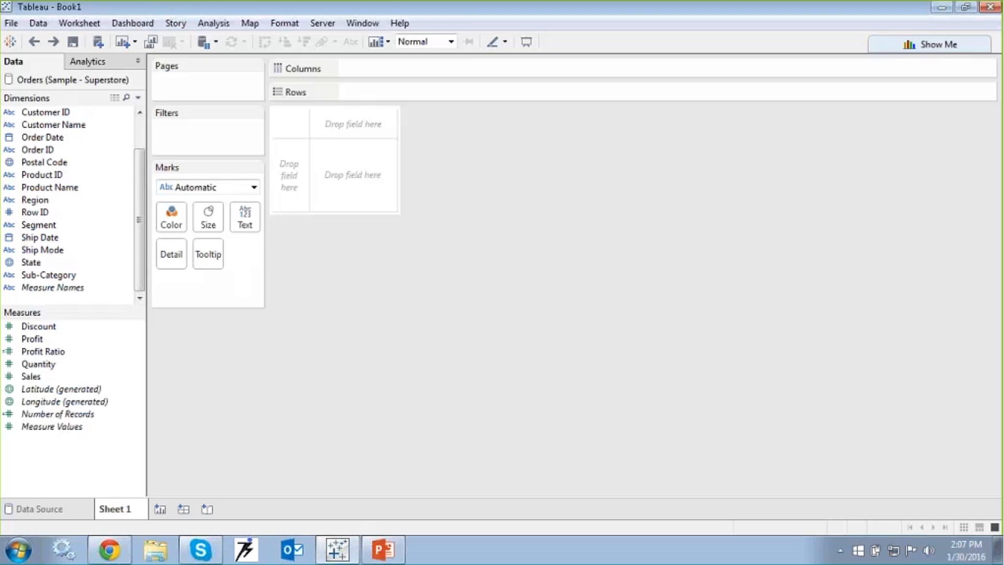
mouse_move(396, 396)
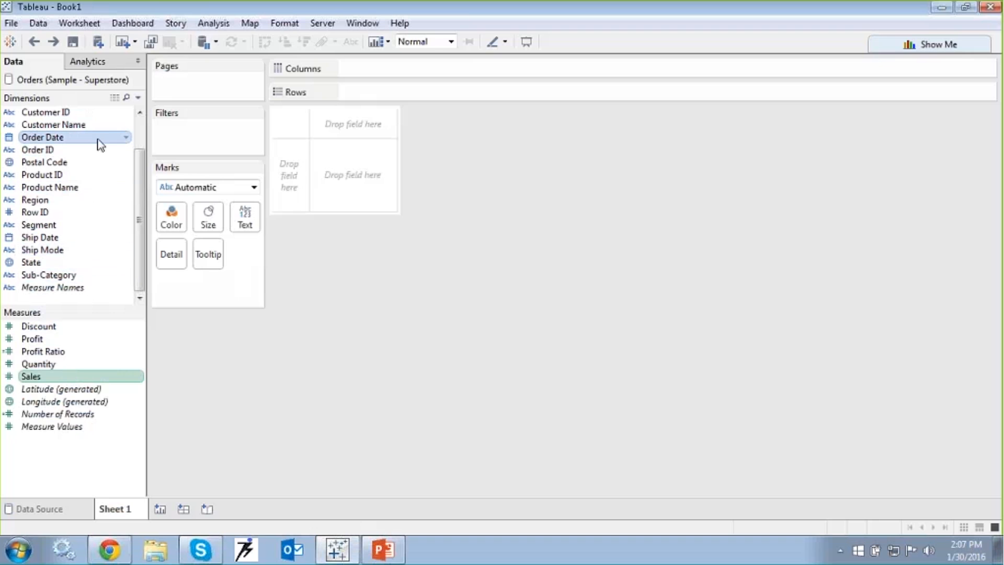
Turn Order Date and Sales into a discrete line chart of yearly sales, 2011–2014, via Show Me.
click(935, 44)
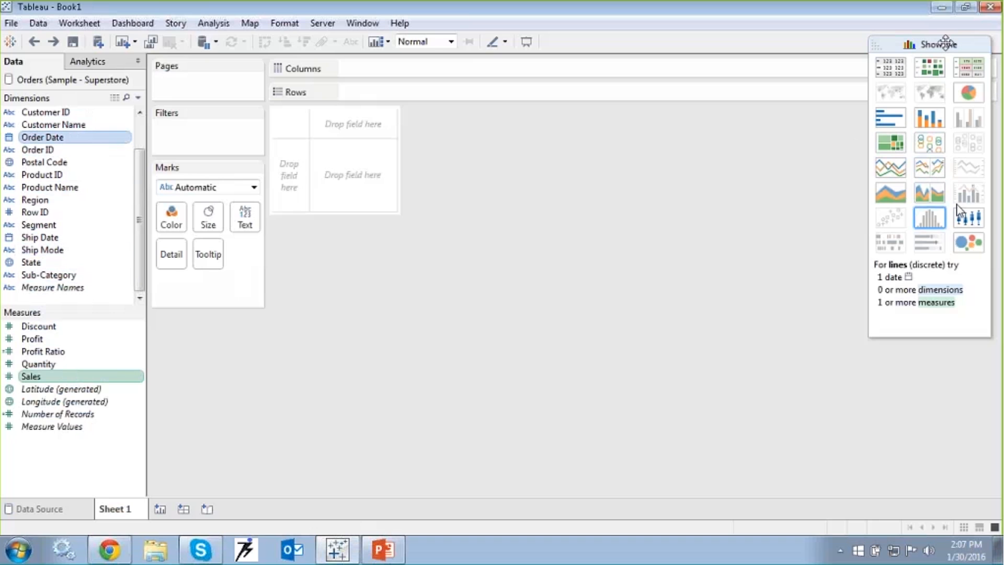
mouse_move(929, 168)
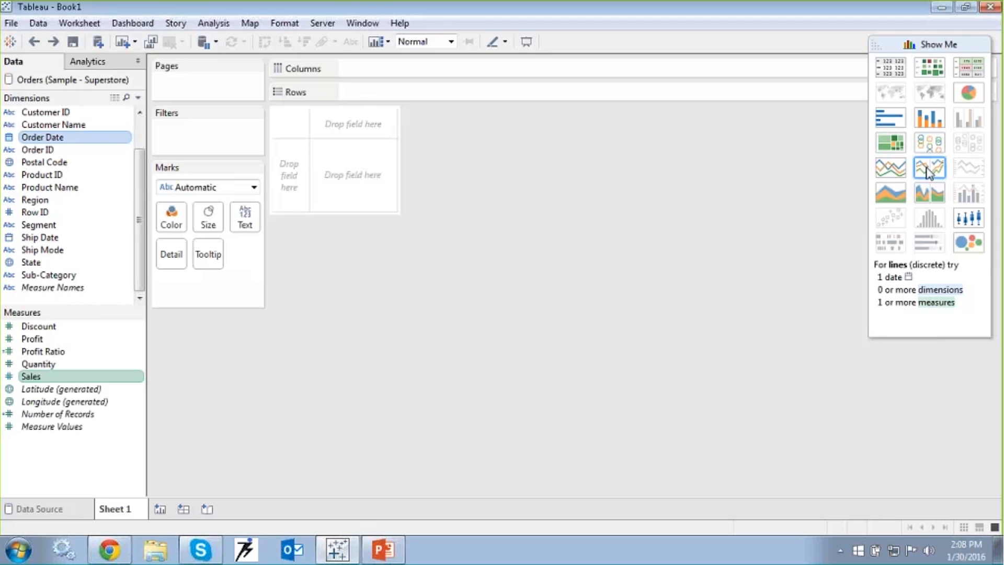
click(930, 168)
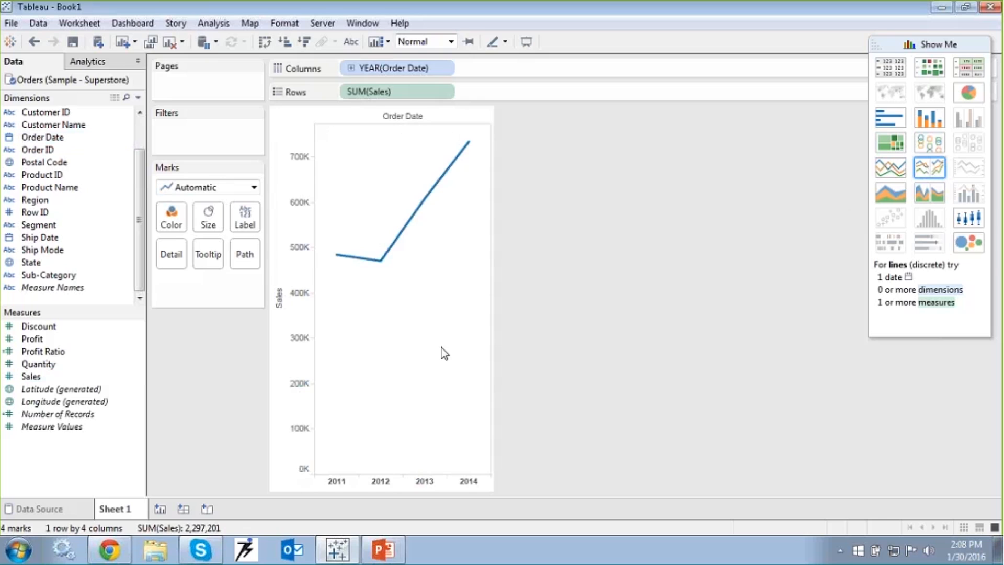
click(941, 44)
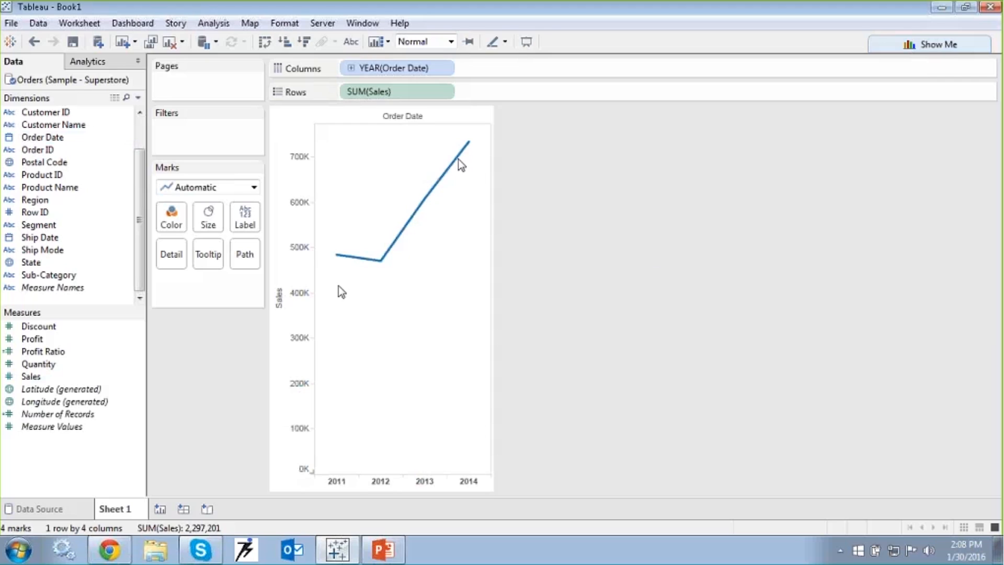
mouse_move(564, 285)
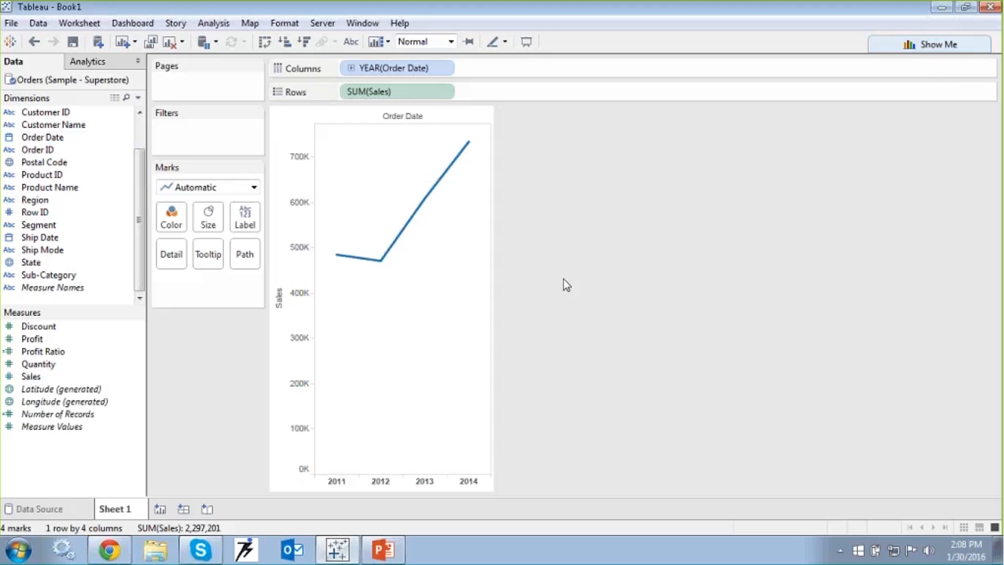
mouse_move(442, 255)
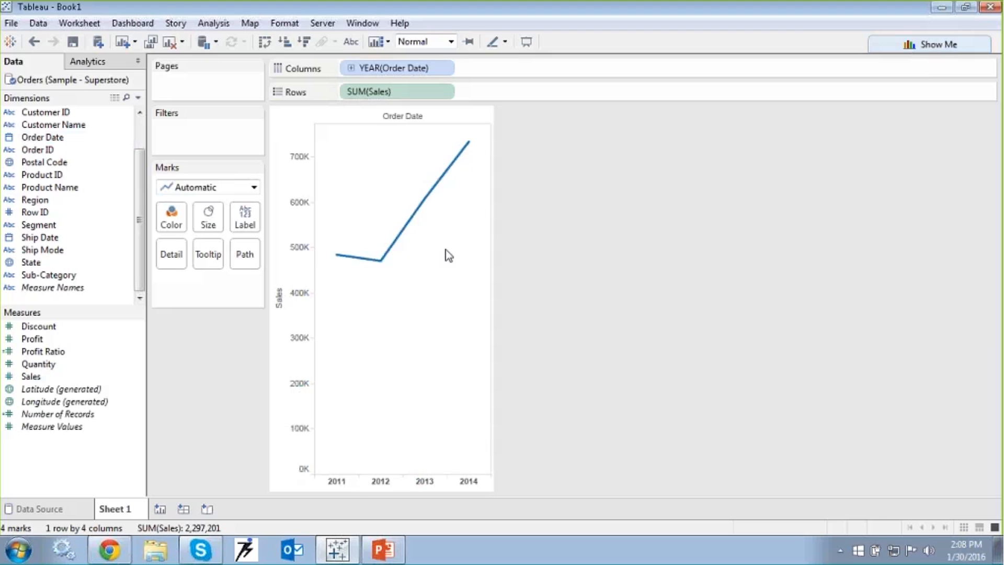
mouse_move(341, 106)
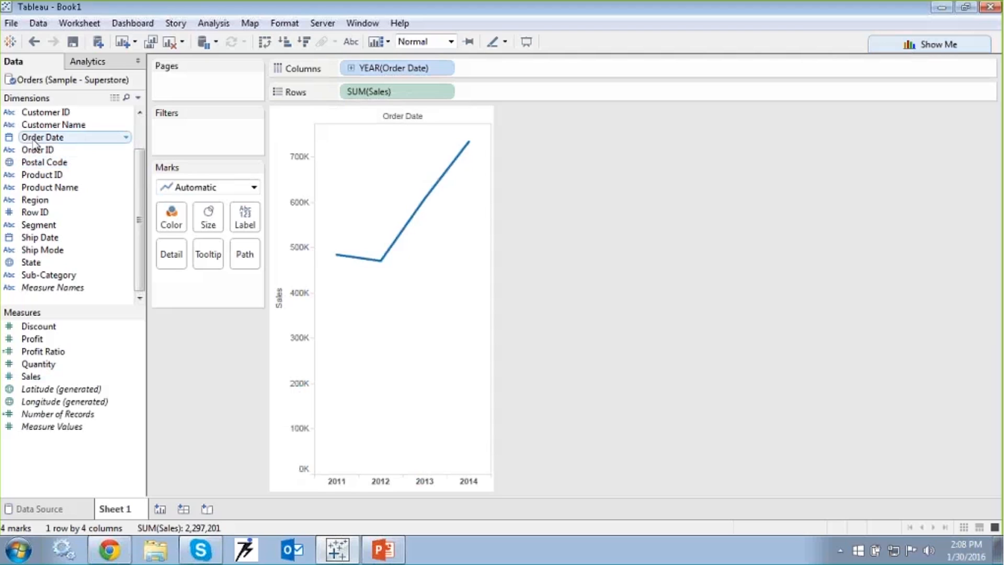
mouse_move(49, 142)
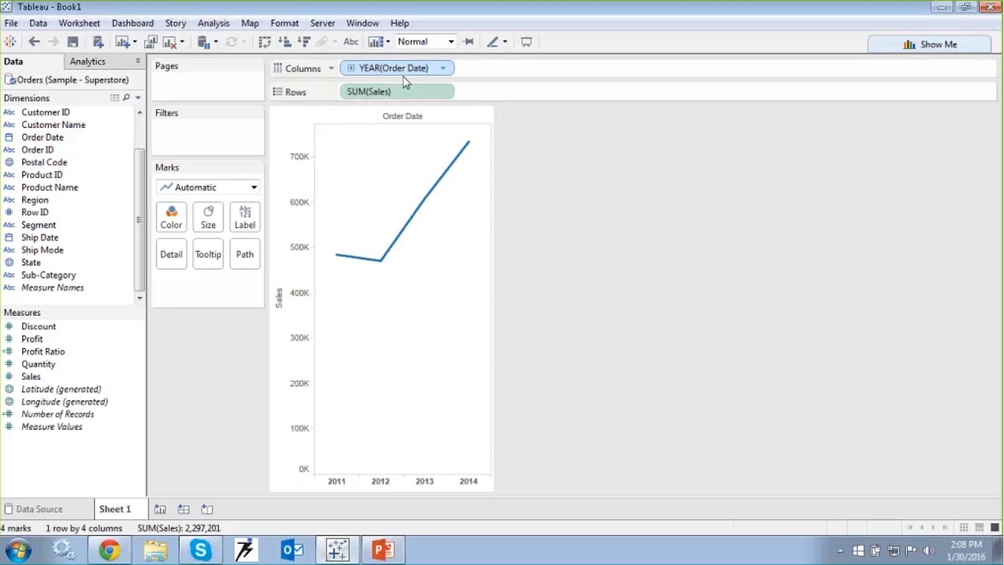
mouse_move(382, 76)
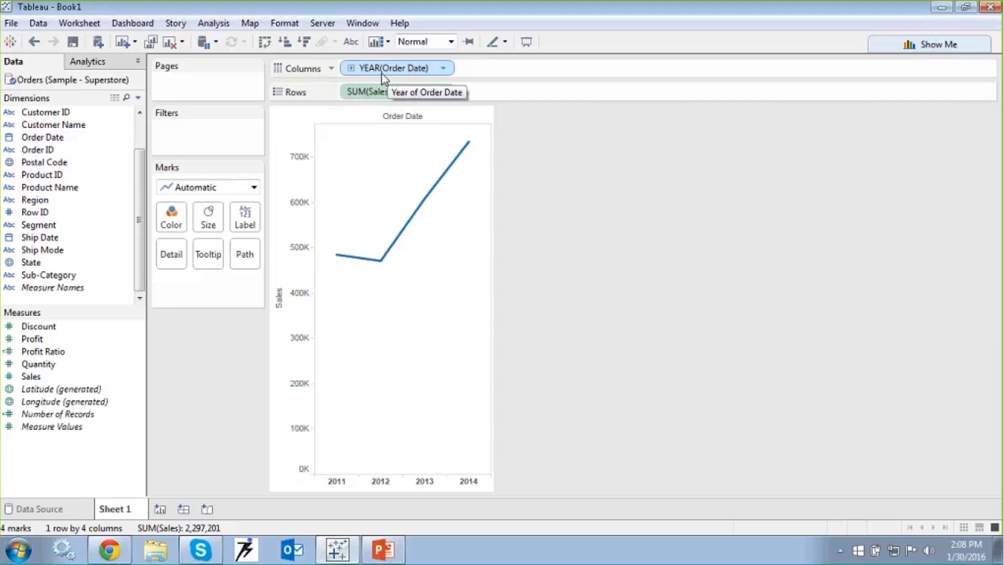
mouse_move(393, 81)
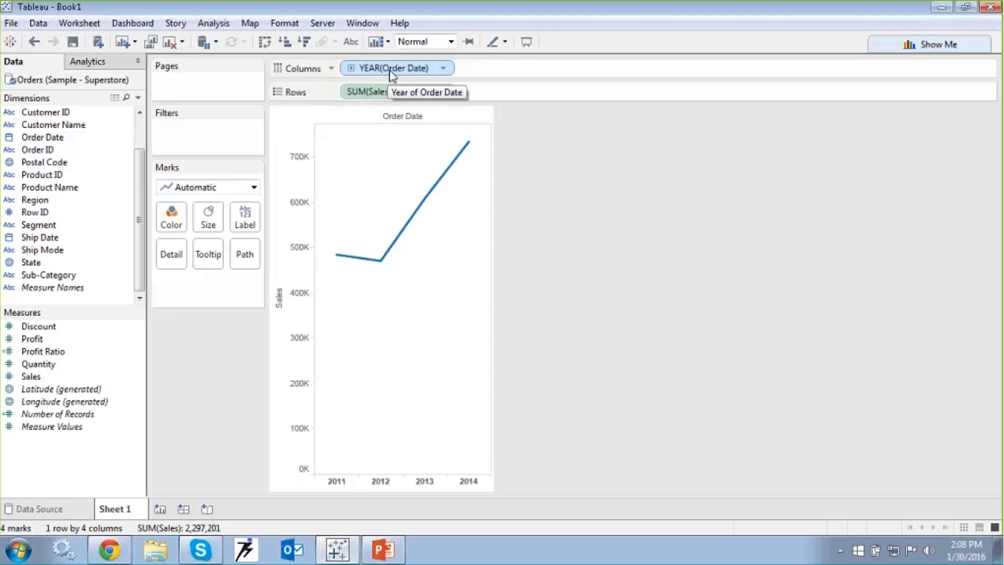
mouse_move(372, 78)
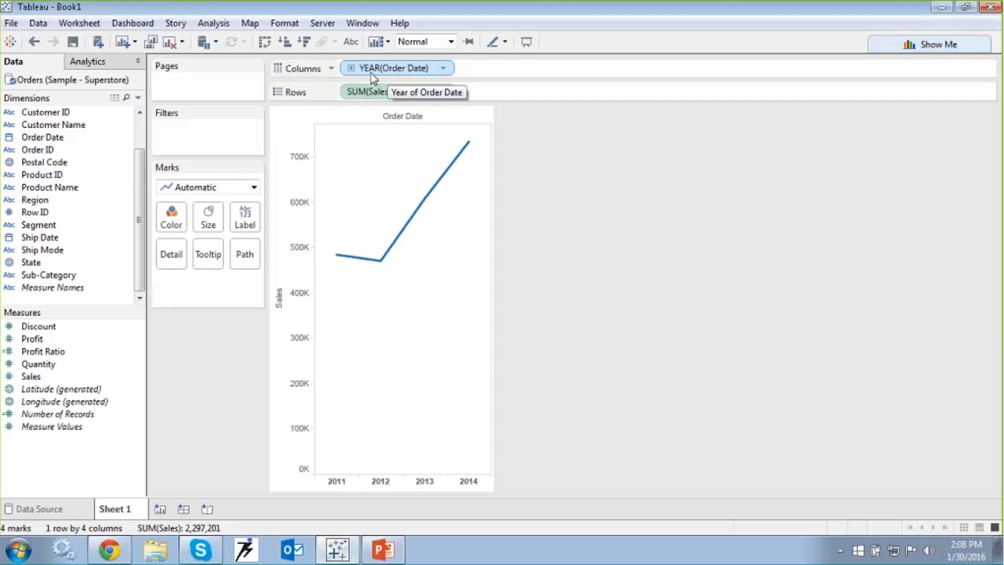
mouse_move(437, 82)
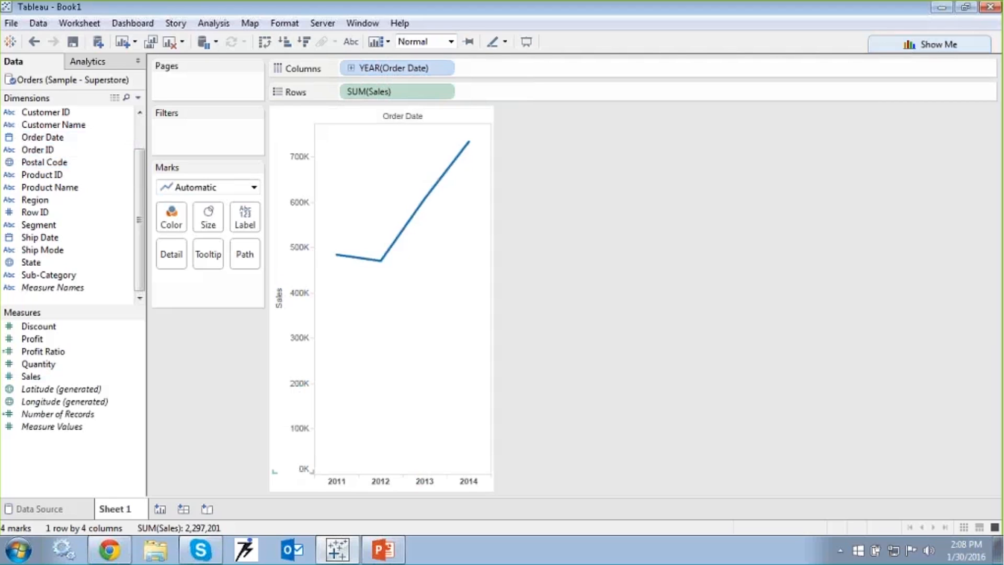
mouse_move(603, 313)
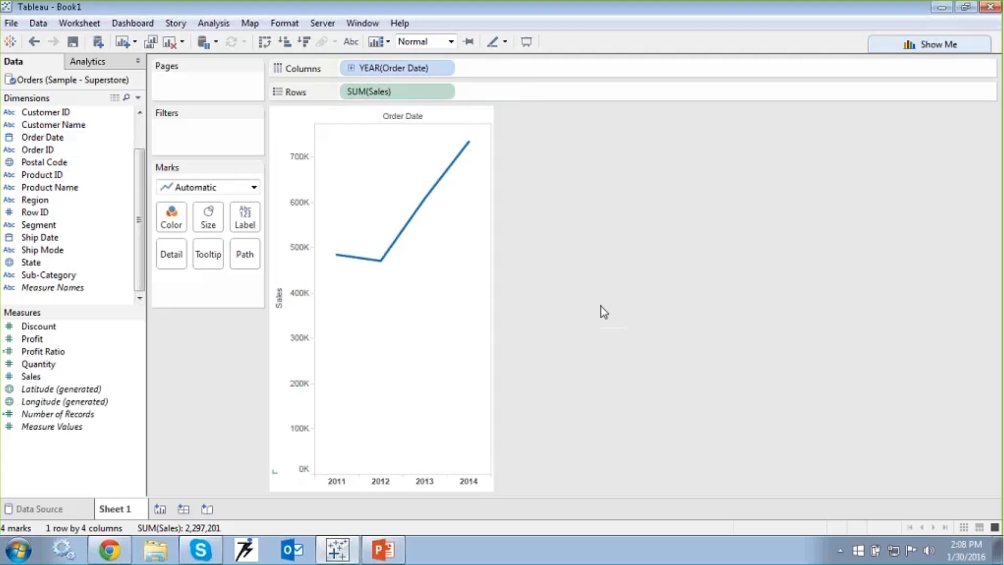
mouse_move(327, 499)
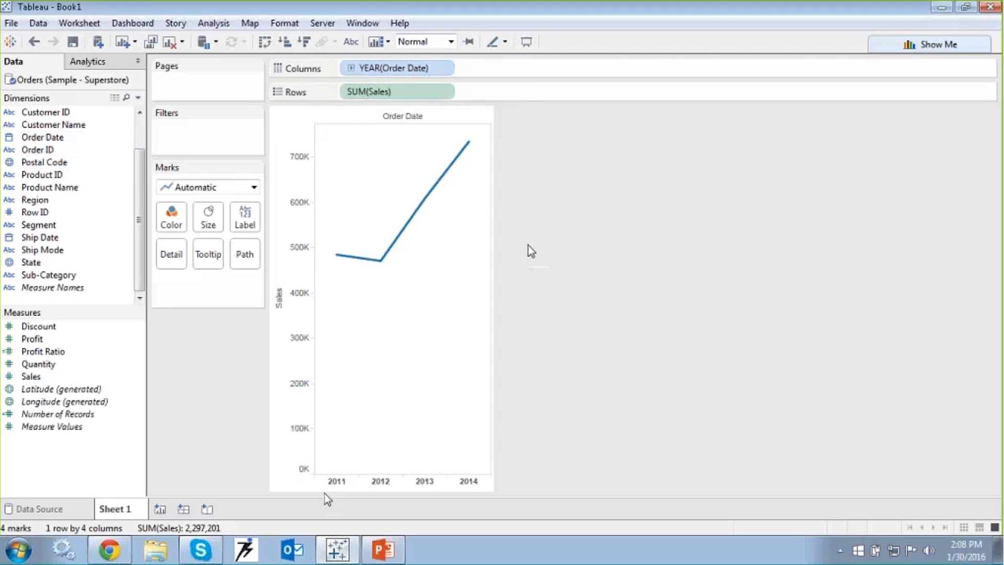
mouse_move(447, 502)
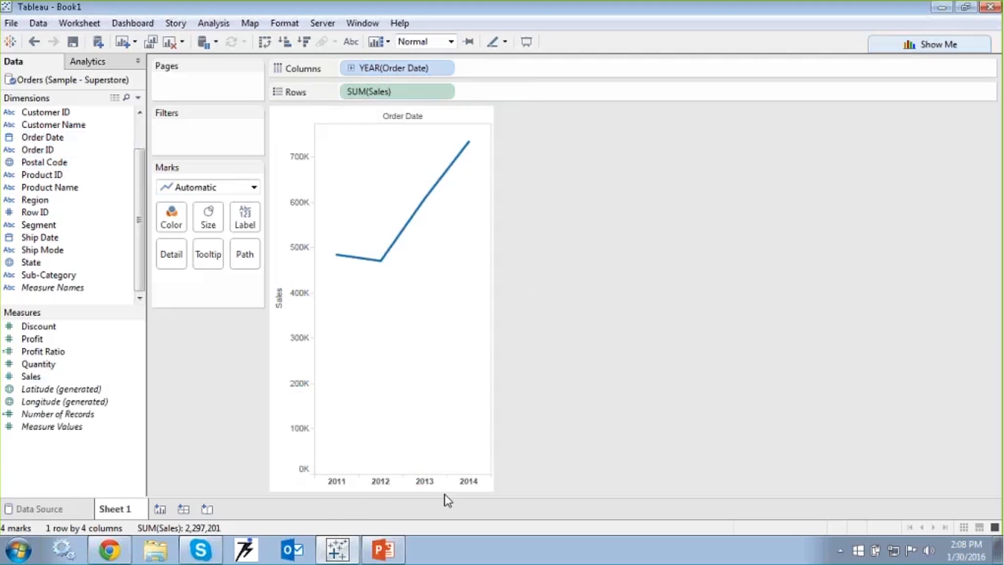
mouse_move(624, 267)
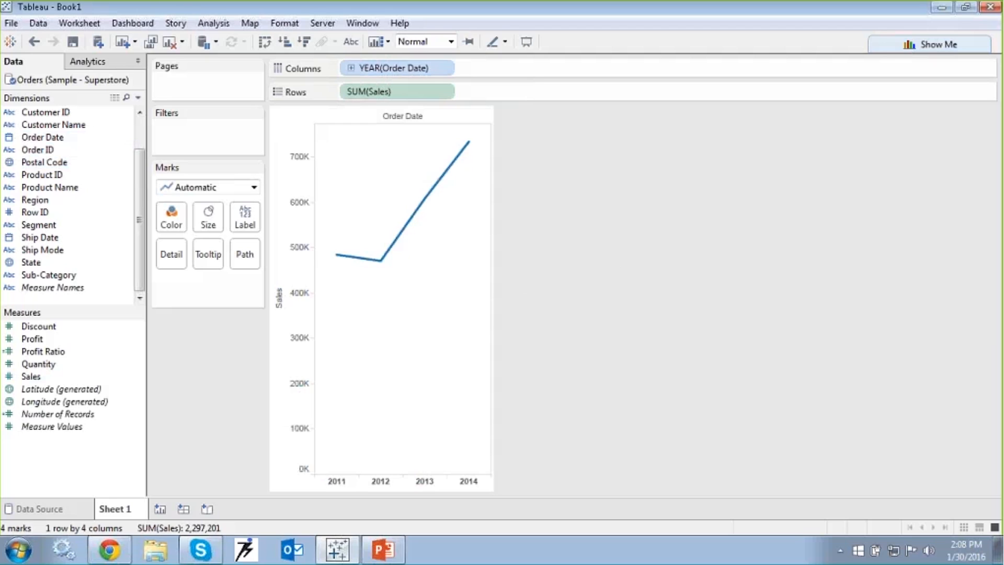
mouse_move(533, 244)
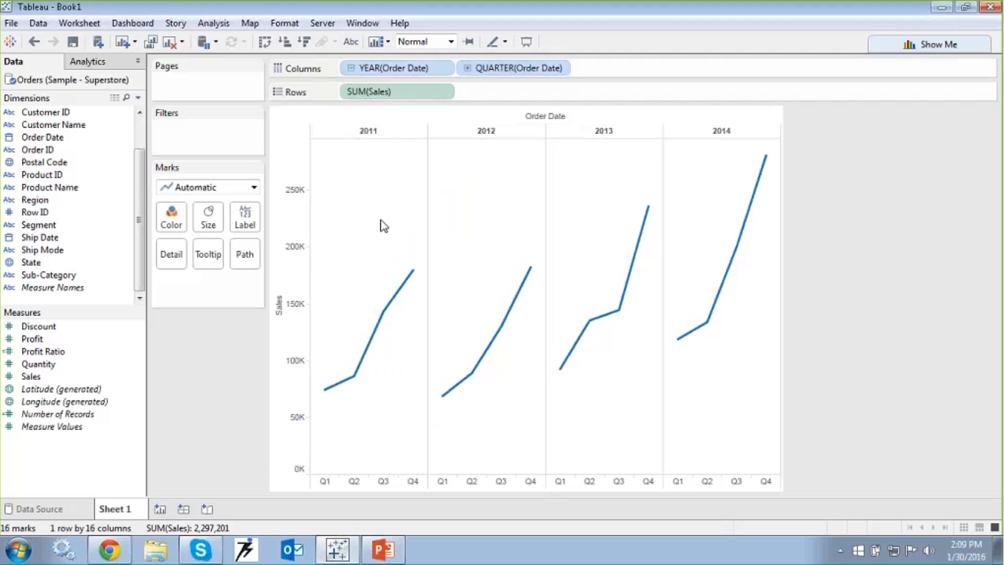
mouse_move(398, 502)
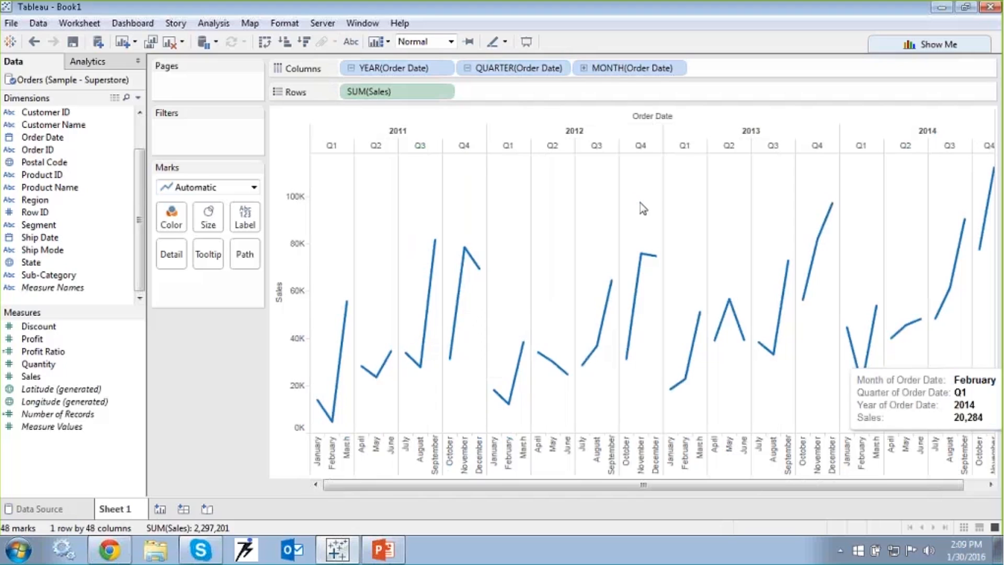
mouse_move(641, 208)
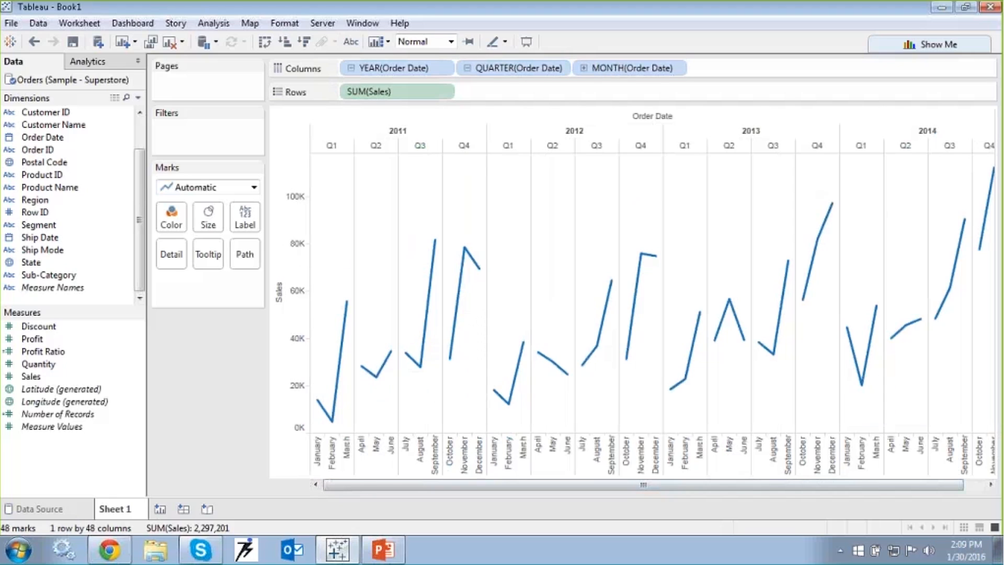
mouse_move(265, 496)
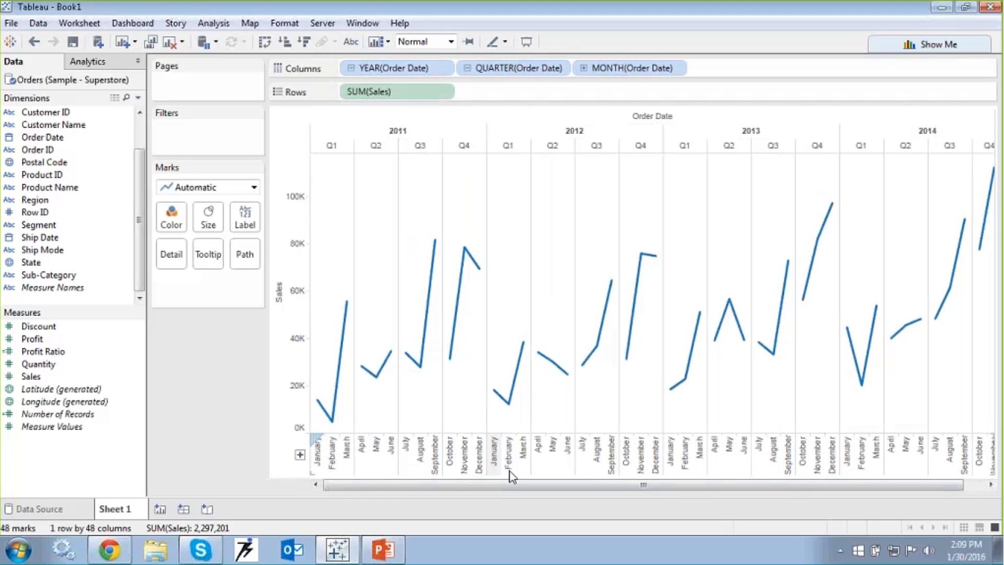
mouse_move(319, 476)
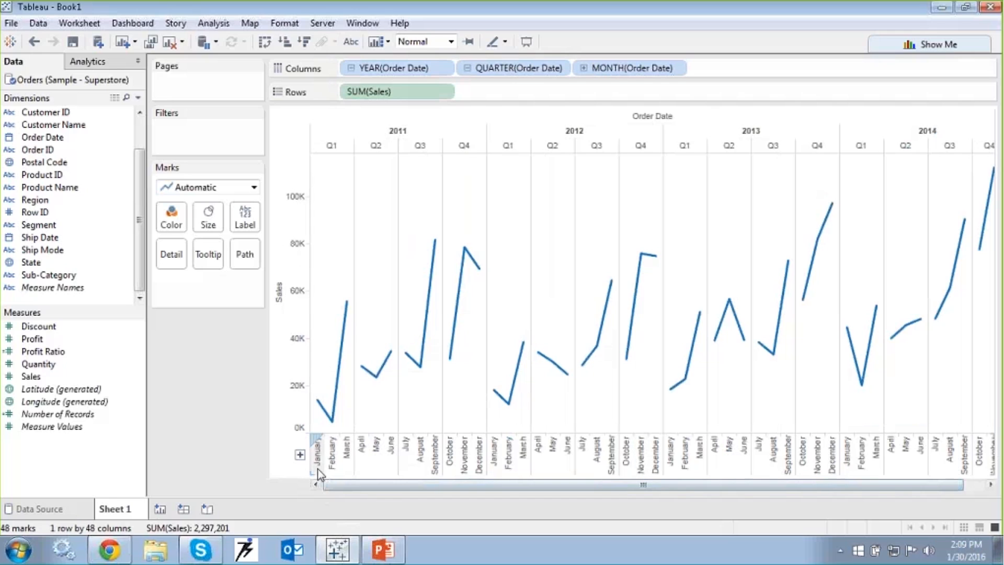
mouse_move(336, 474)
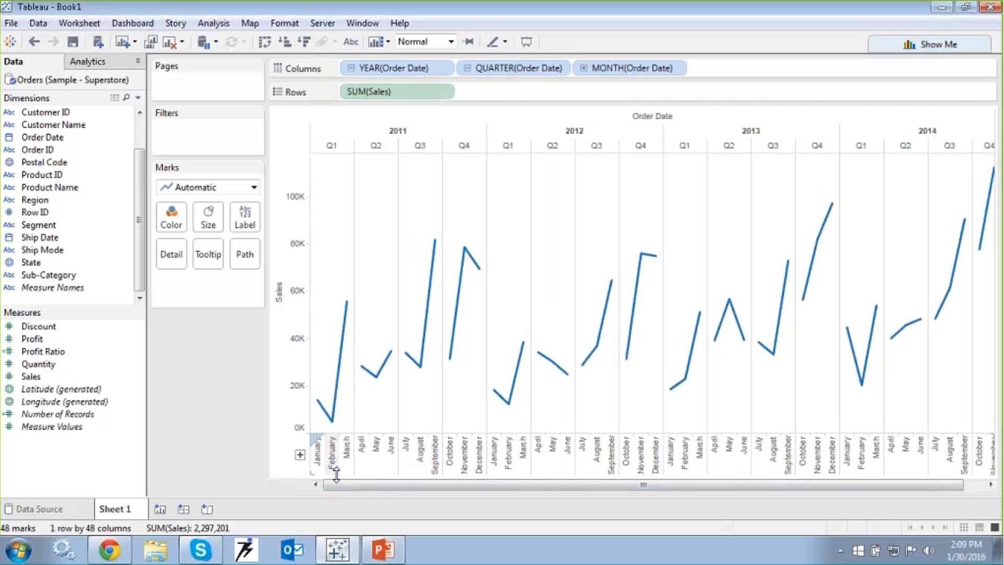
mouse_move(364, 445)
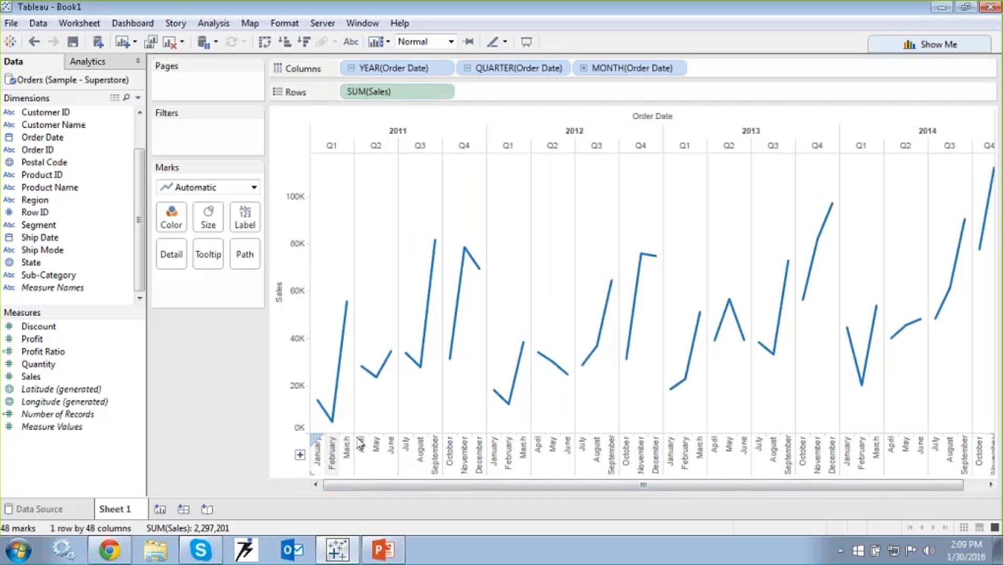
mouse_move(316, 409)
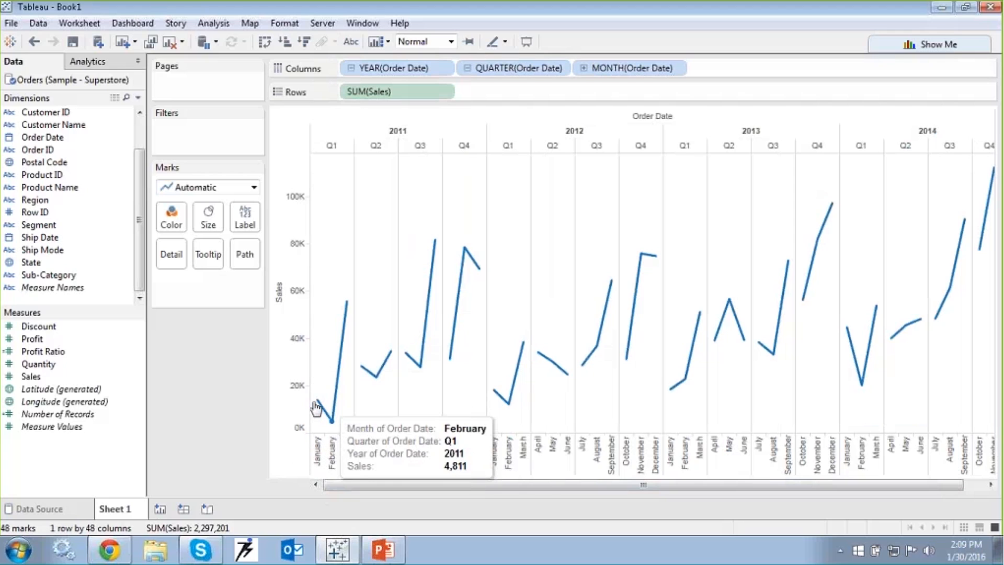
mouse_move(588, 423)
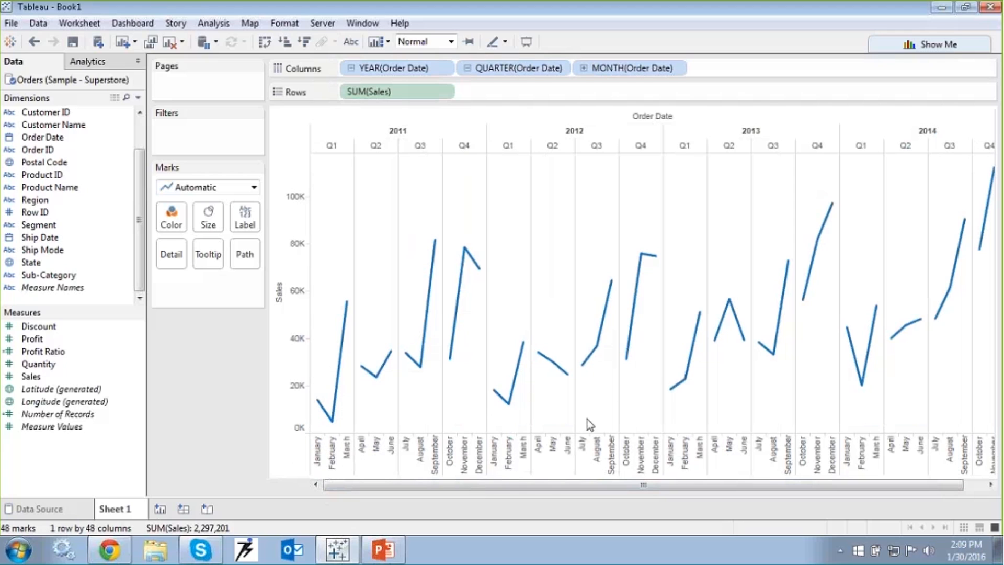
mouse_move(594, 318)
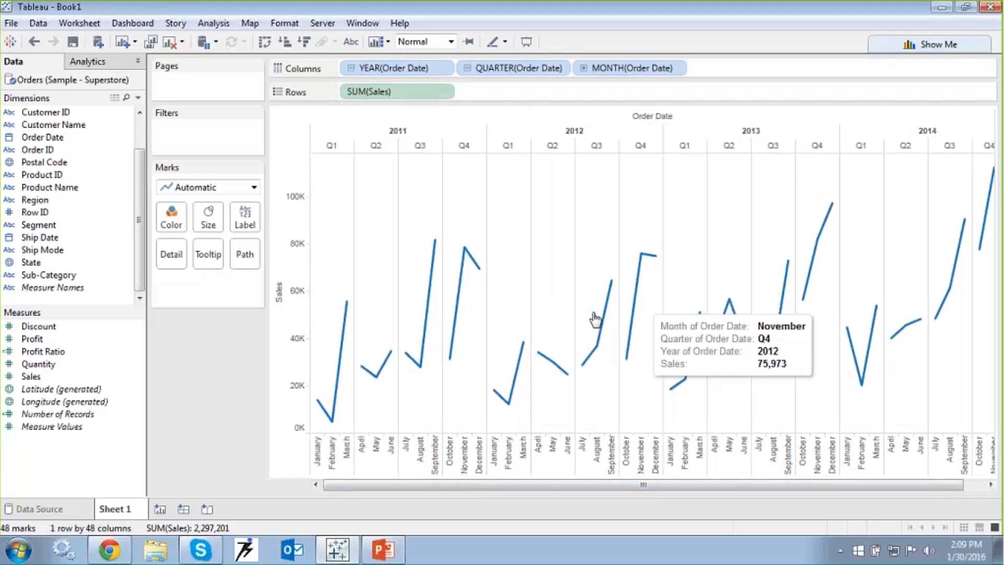
mouse_move(216, 411)
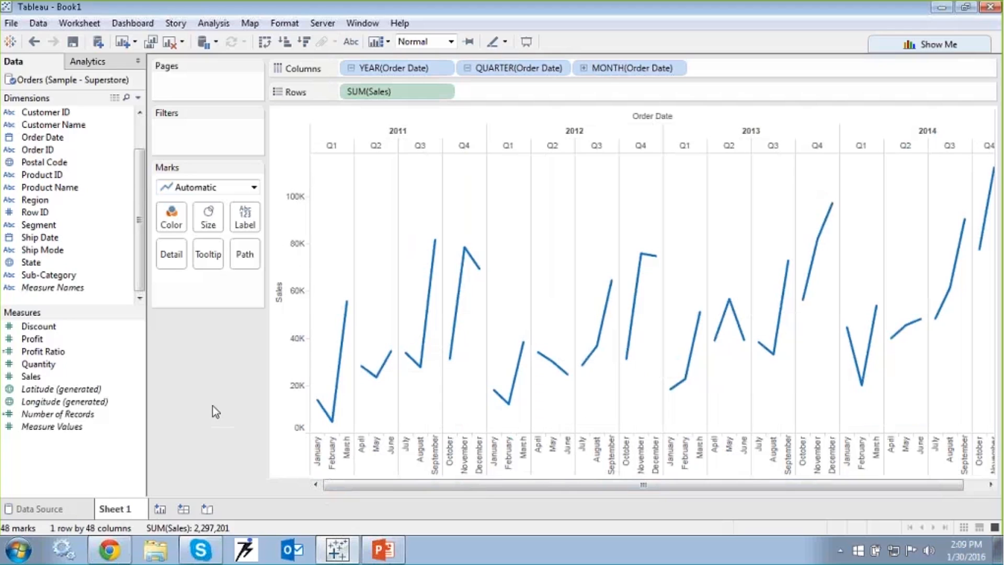
mouse_move(632, 17)
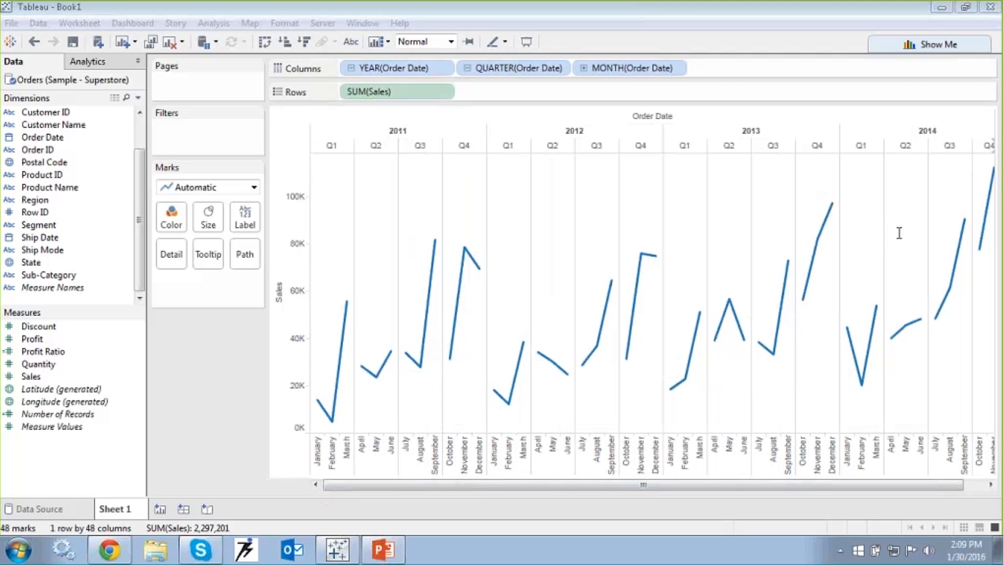
mouse_move(902, 232)
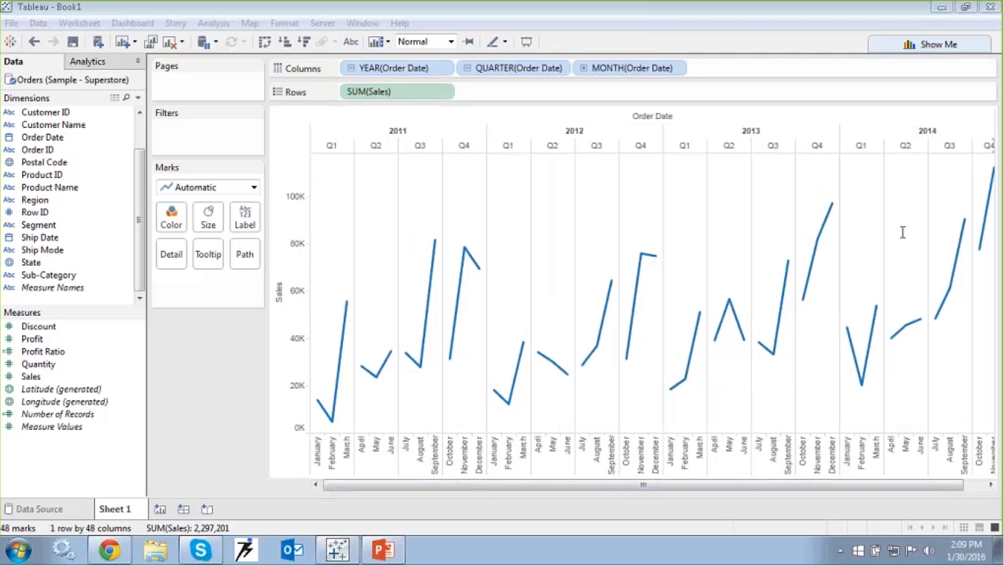
mouse_move(993, 156)
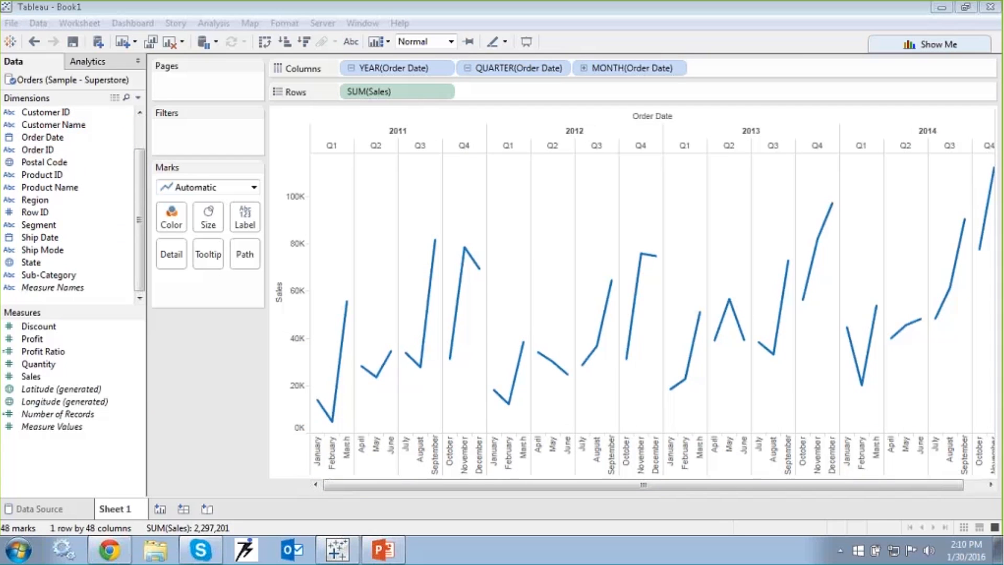
click(44, 162)
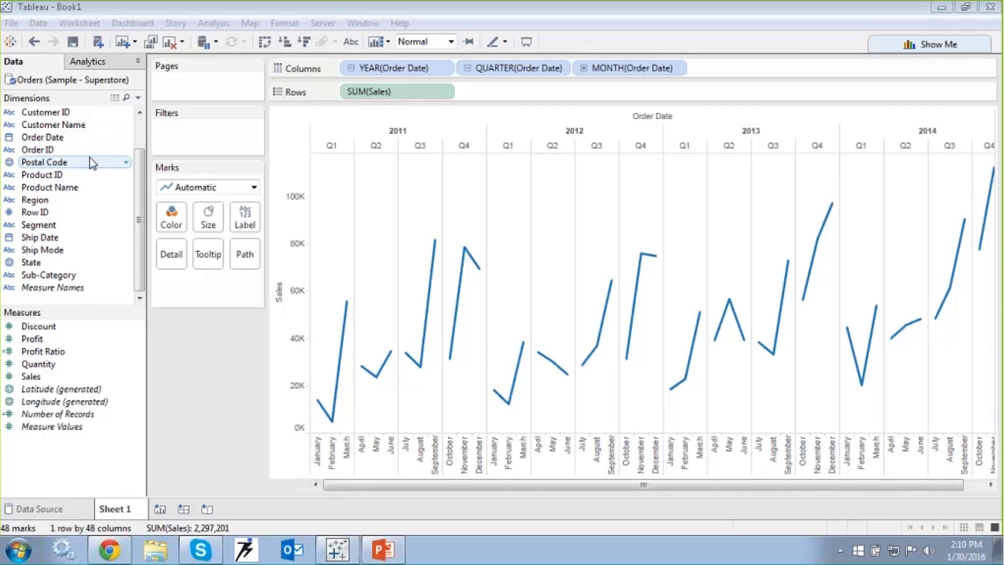
mouse_move(31, 175)
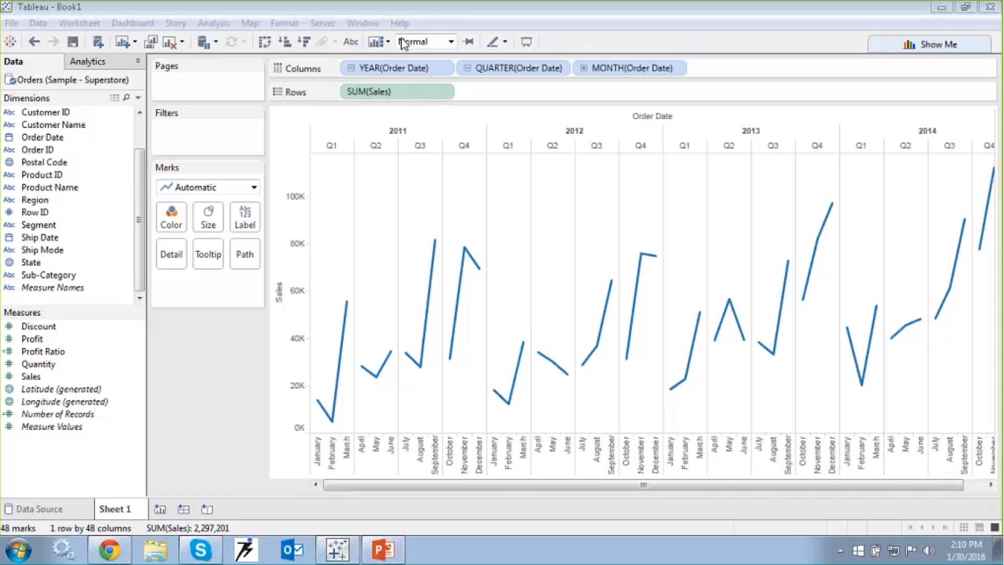
mouse_move(236, 331)
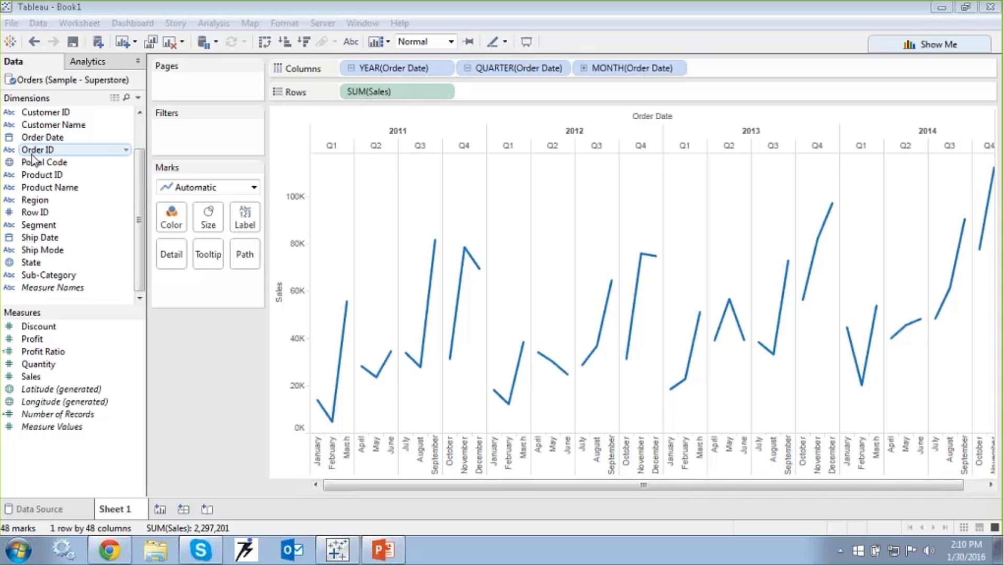
mouse_move(50, 153)
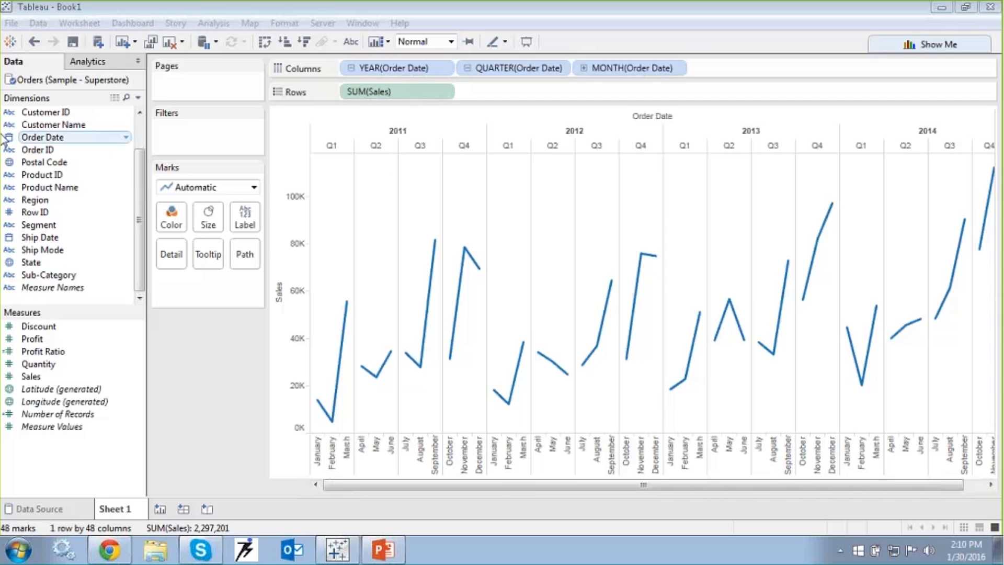
mouse_move(15, 152)
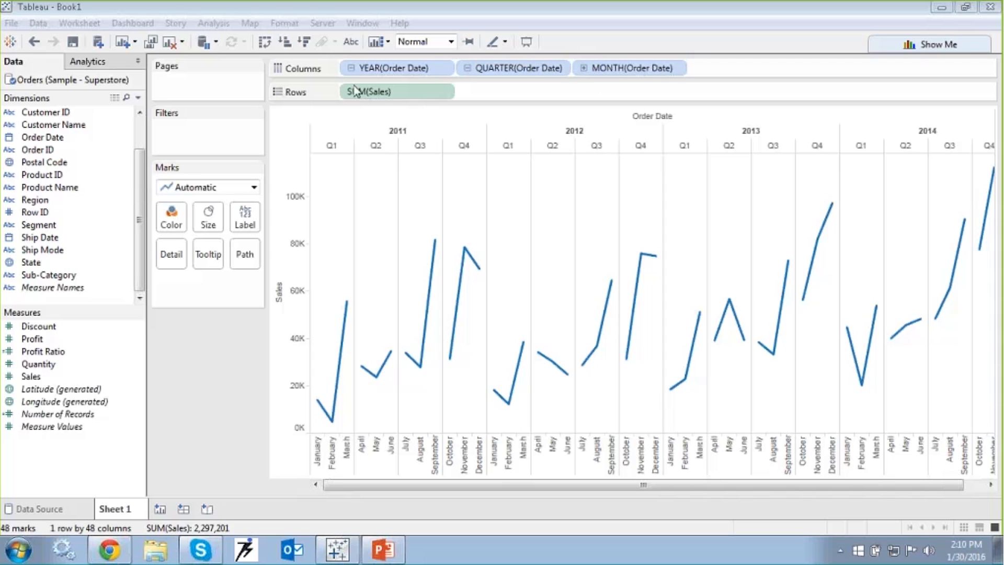
mouse_move(85, 134)
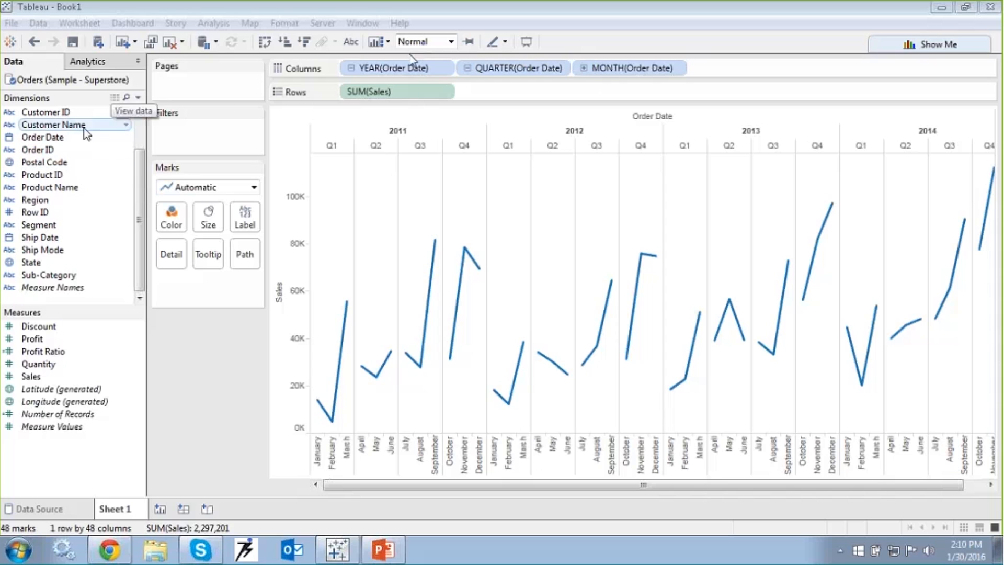
mouse_move(386, 84)
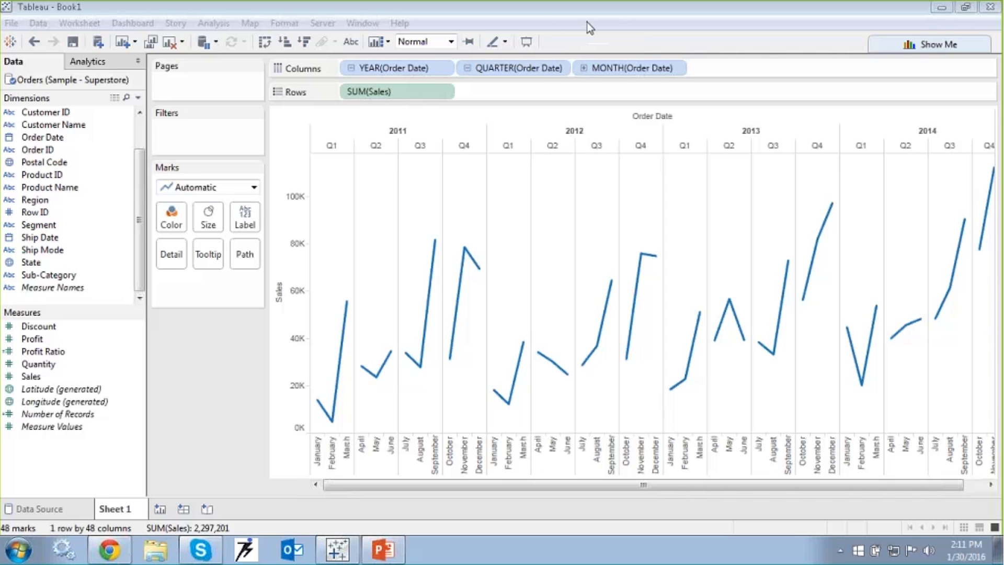
mouse_move(168, 373)
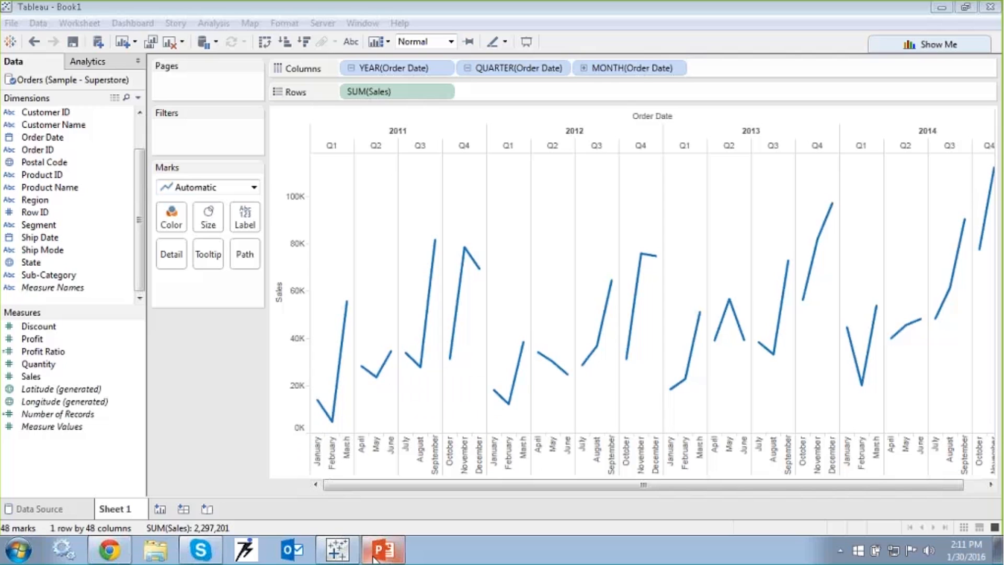
click(382, 549)
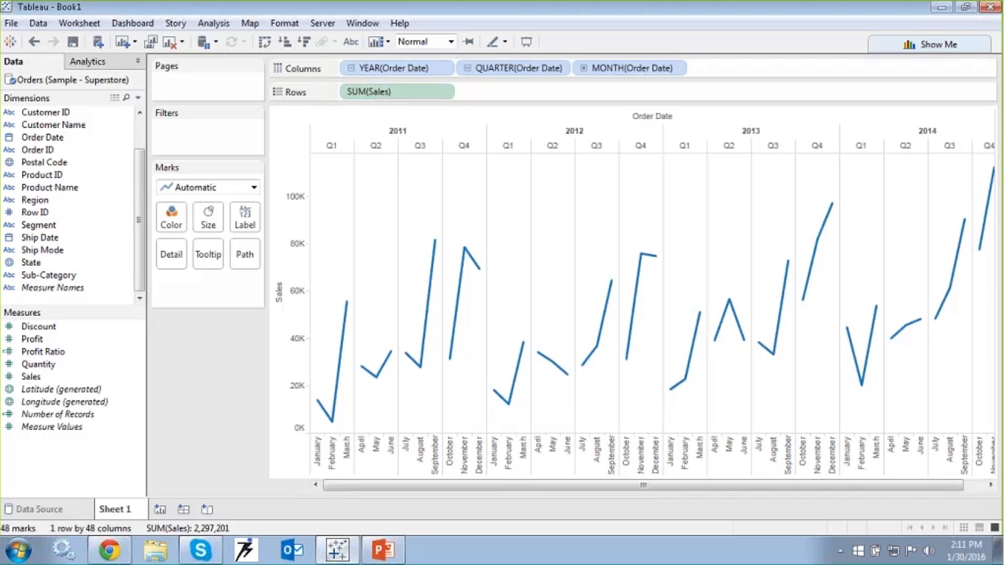
mouse_move(517, 345)
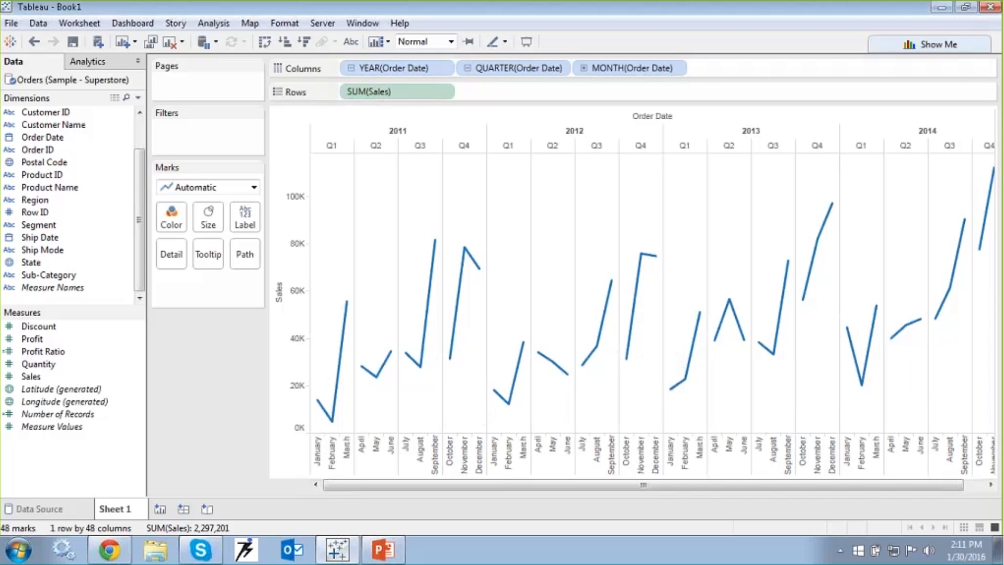
mouse_move(253, 354)
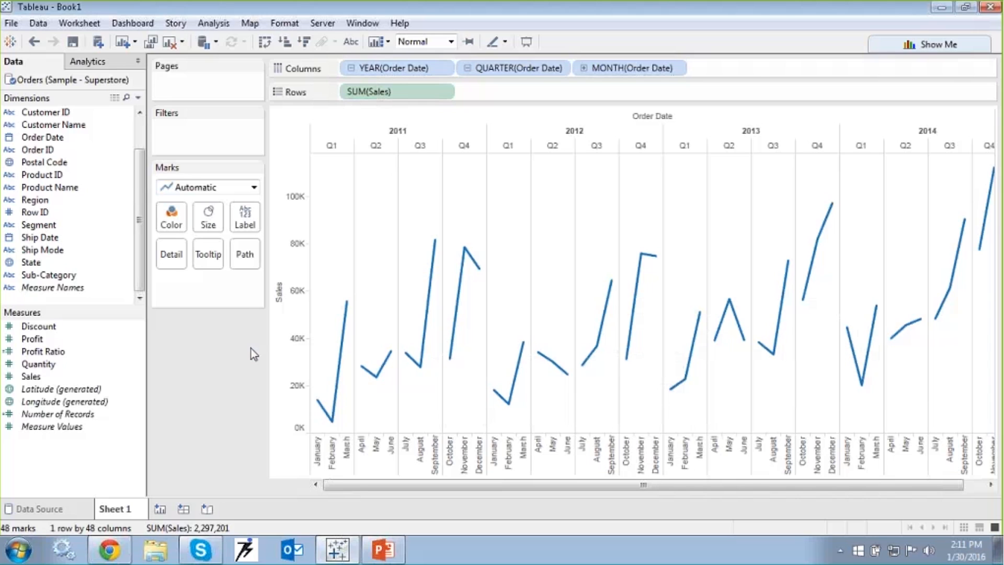
mouse_move(231, 363)
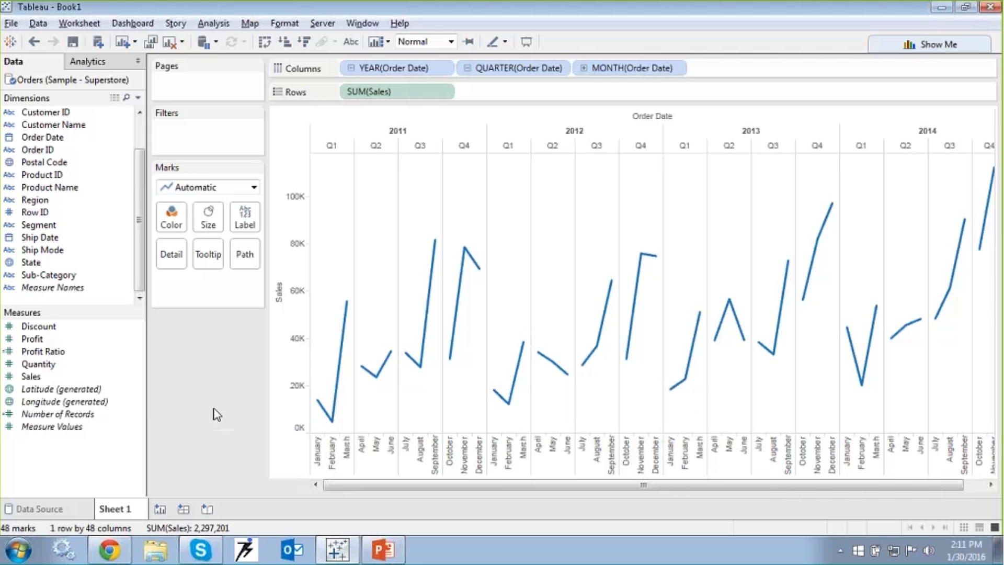
mouse_move(228, 440)
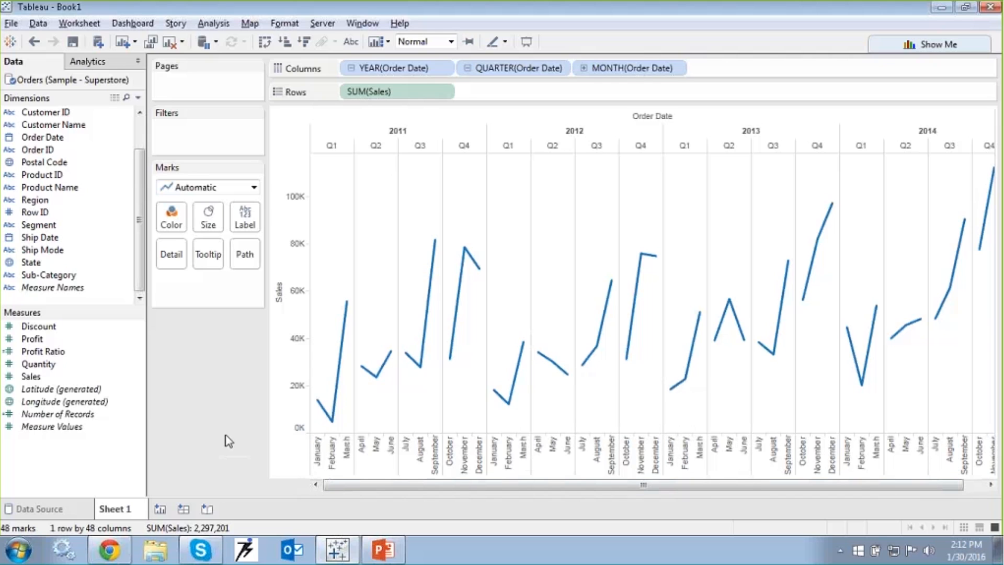